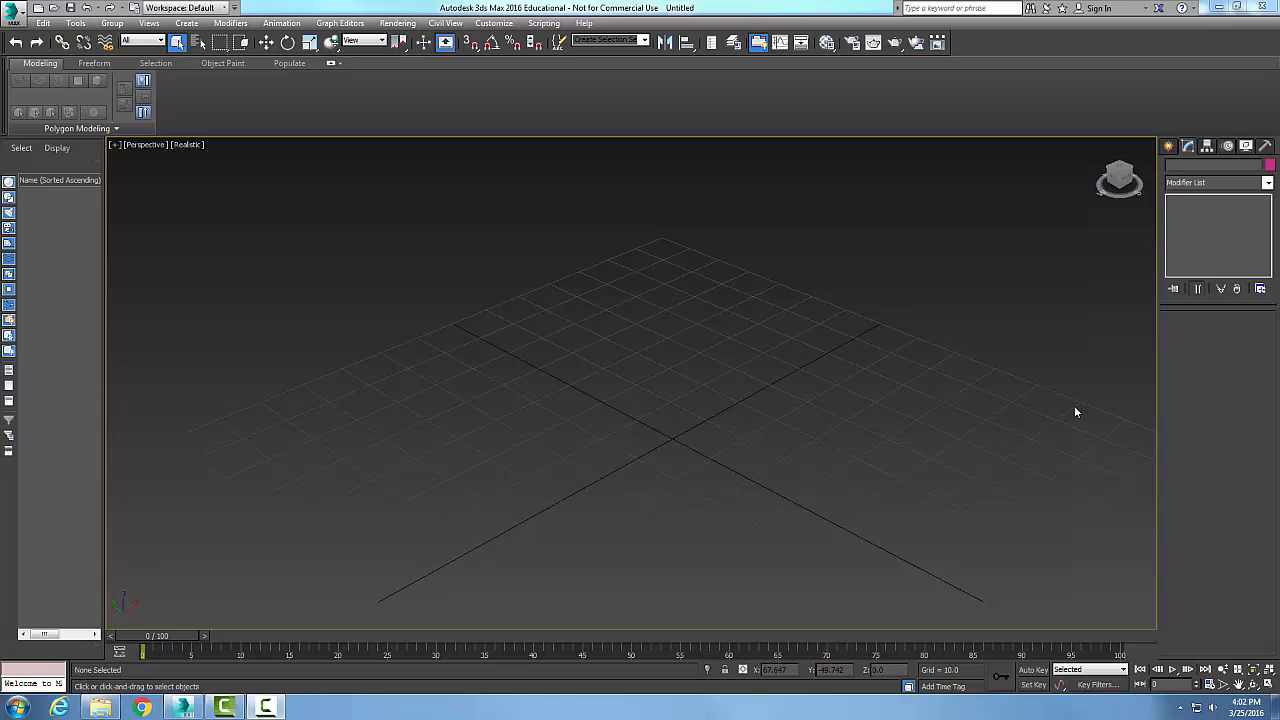
mouse_move(1072, 412)
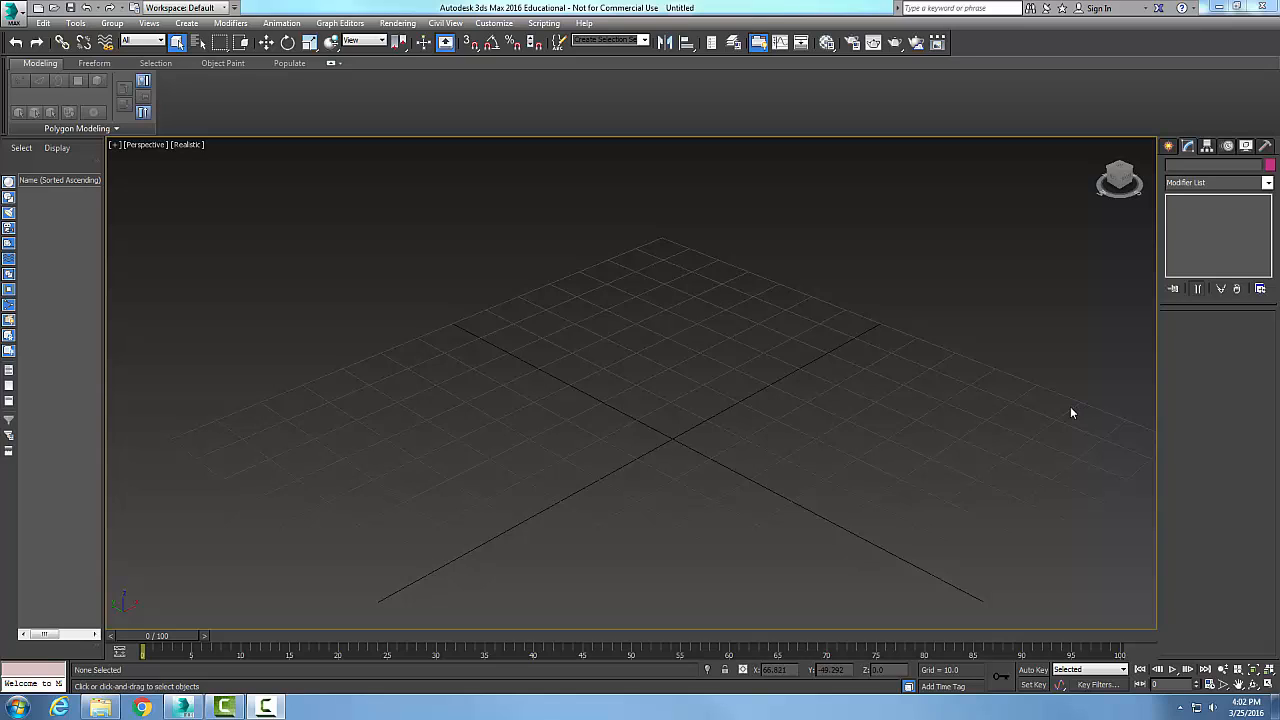
mouse_move(950, 426)
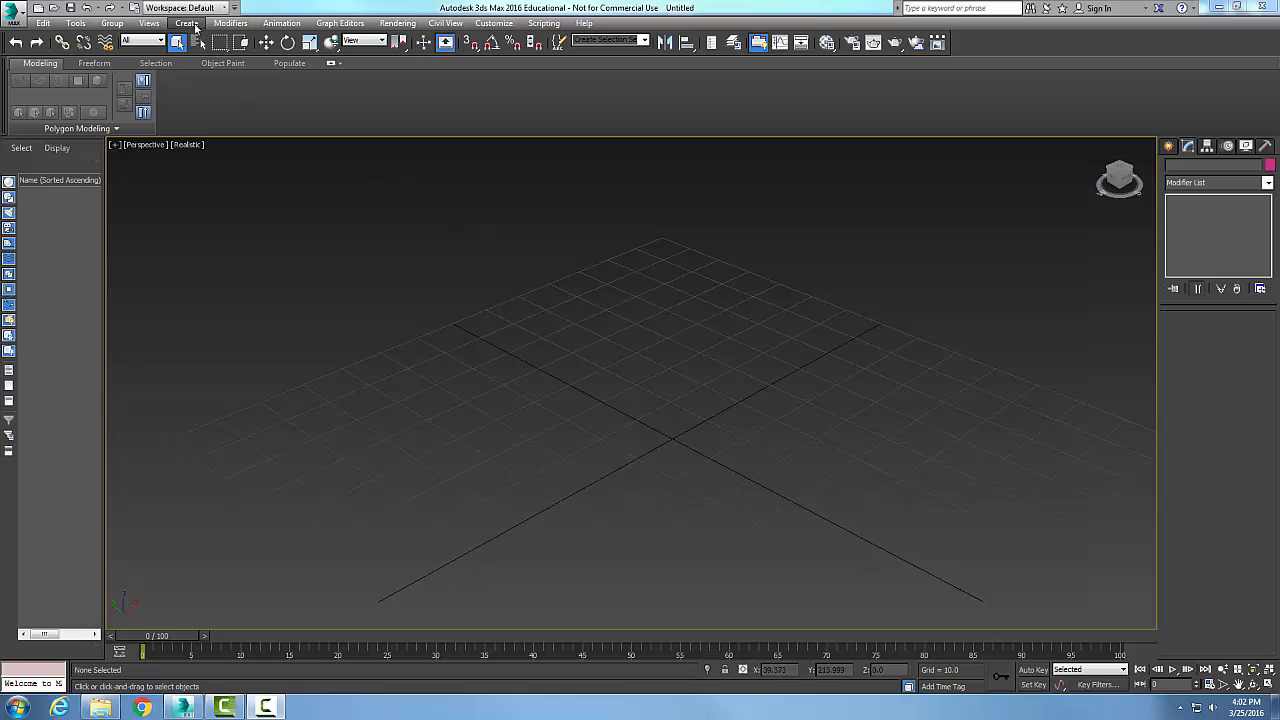
Step: Draw a long wavy NURBS point curve across the grid as the rail, via Create > NURBS > Point Curve
left_click(186, 22)
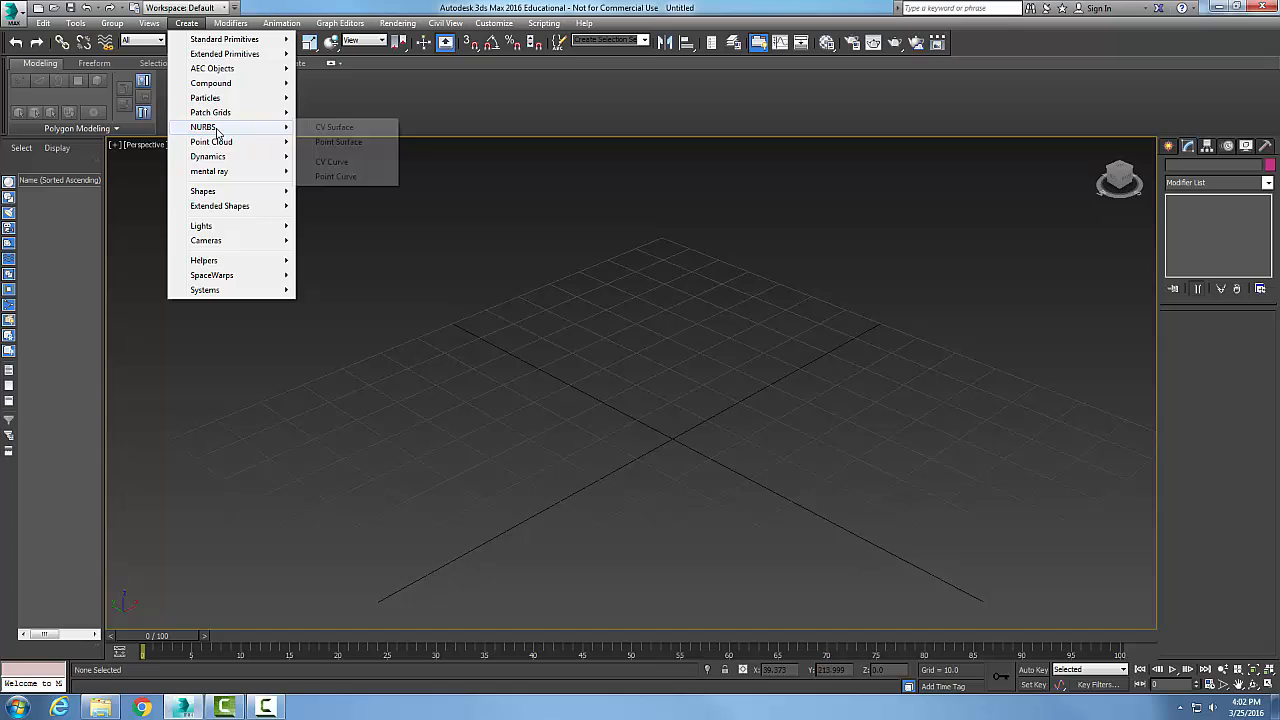
left_click(336, 176)
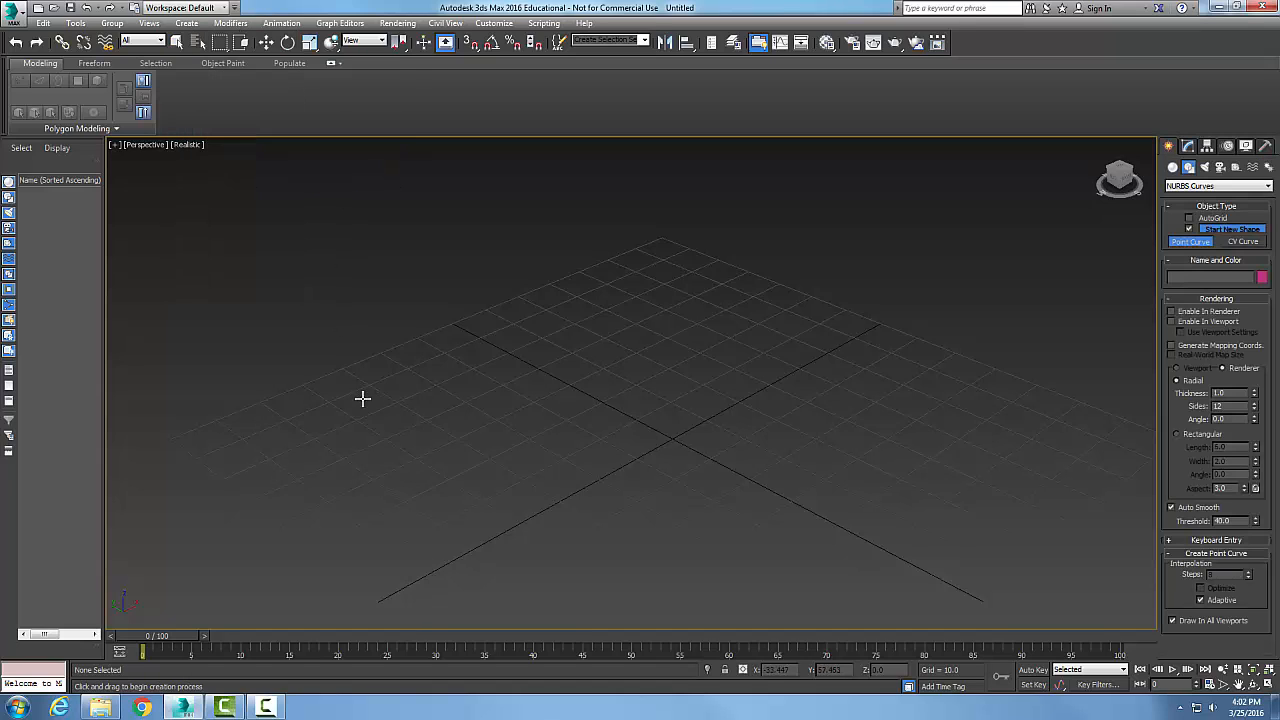
left_click(530, 428)
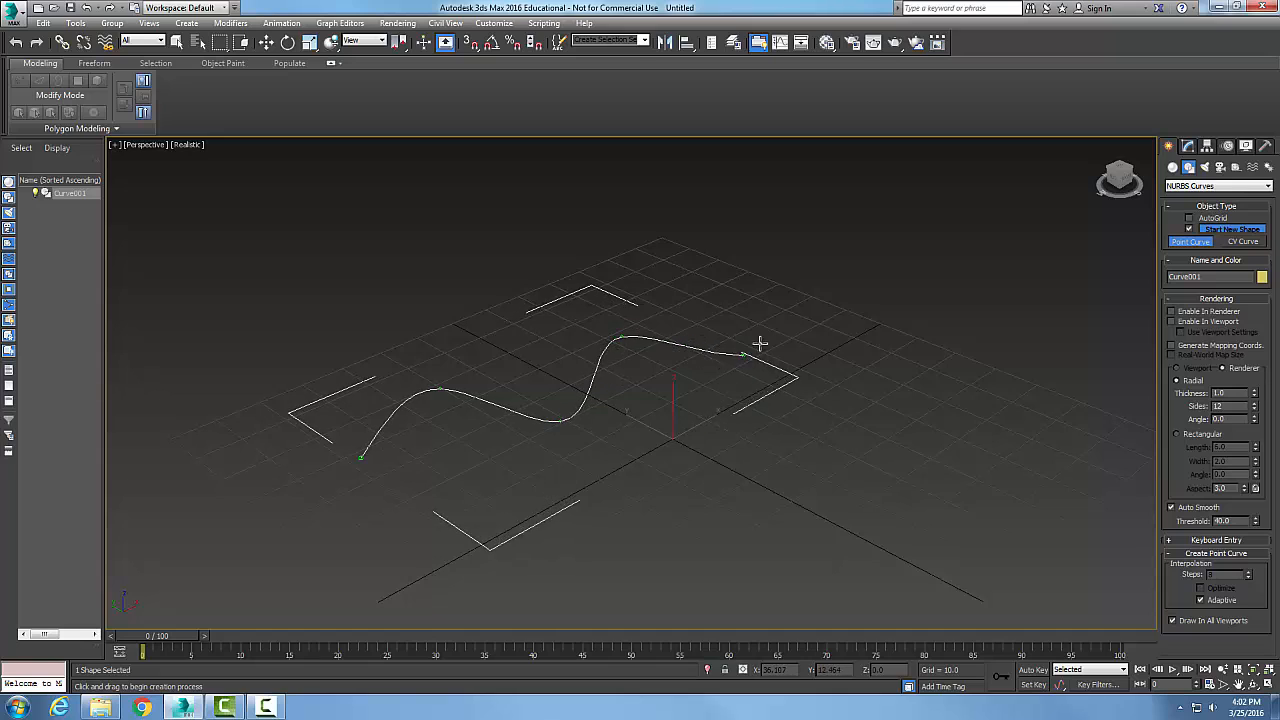
left_click_drag(744, 356, 910, 290)
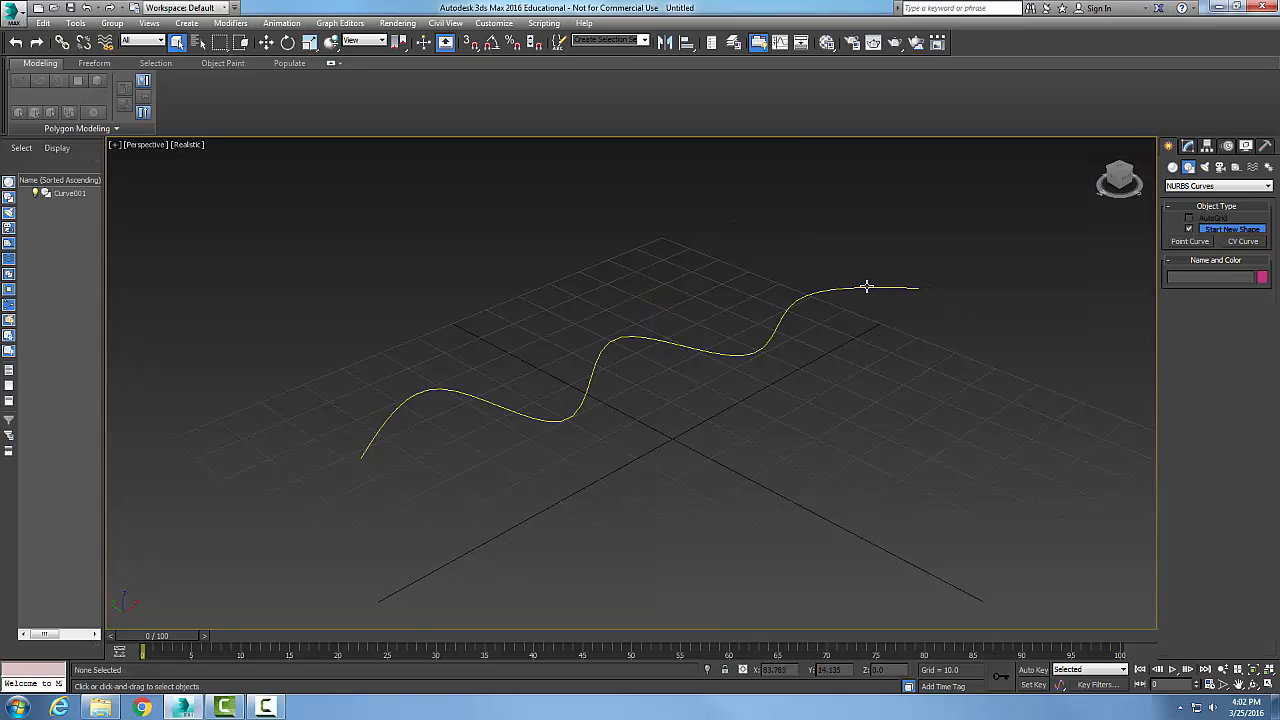
left_click(356, 368)
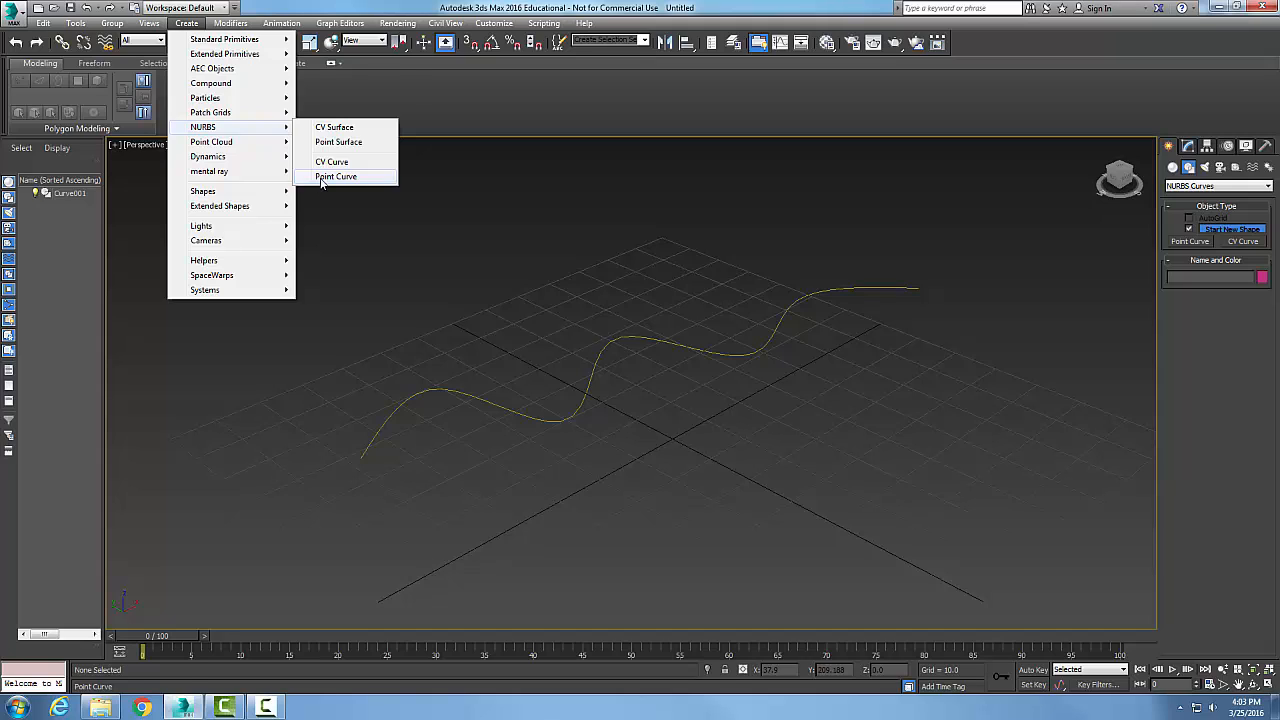
Step: Start a second NURBS point curve for the small zigzag cross-section near the front of the grid
left_click(336, 176)
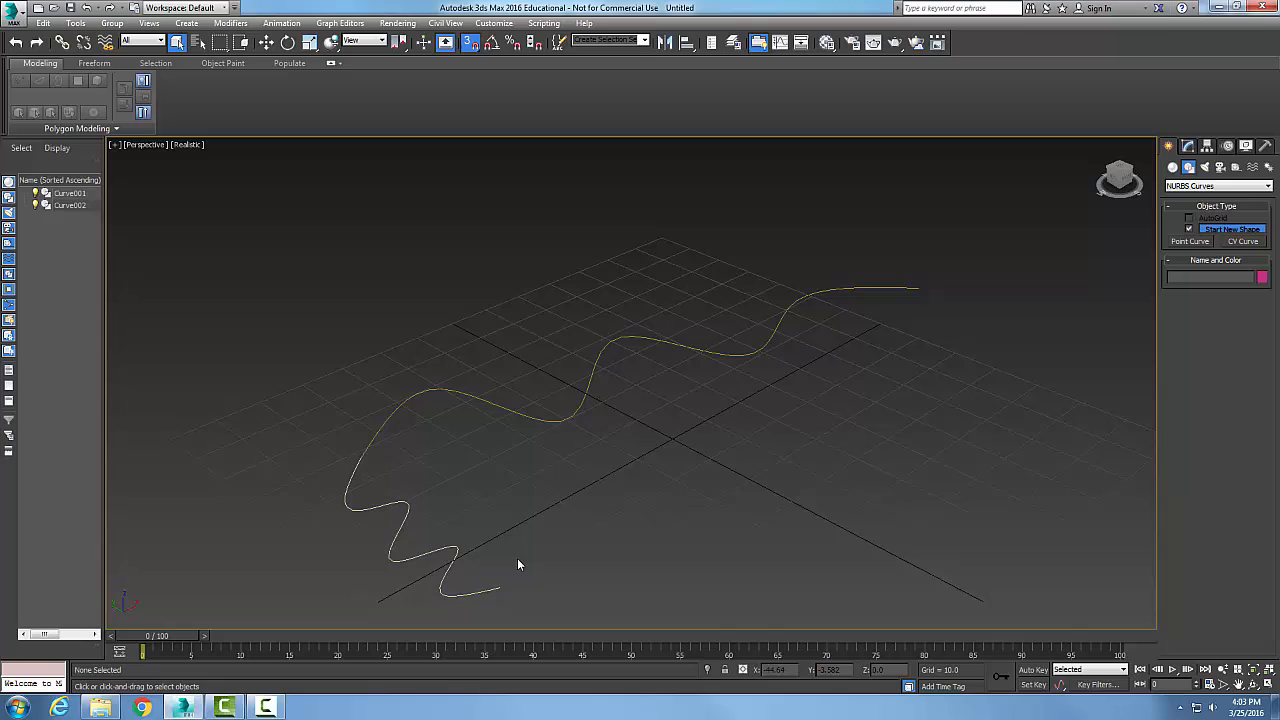
mouse_move(380, 520)
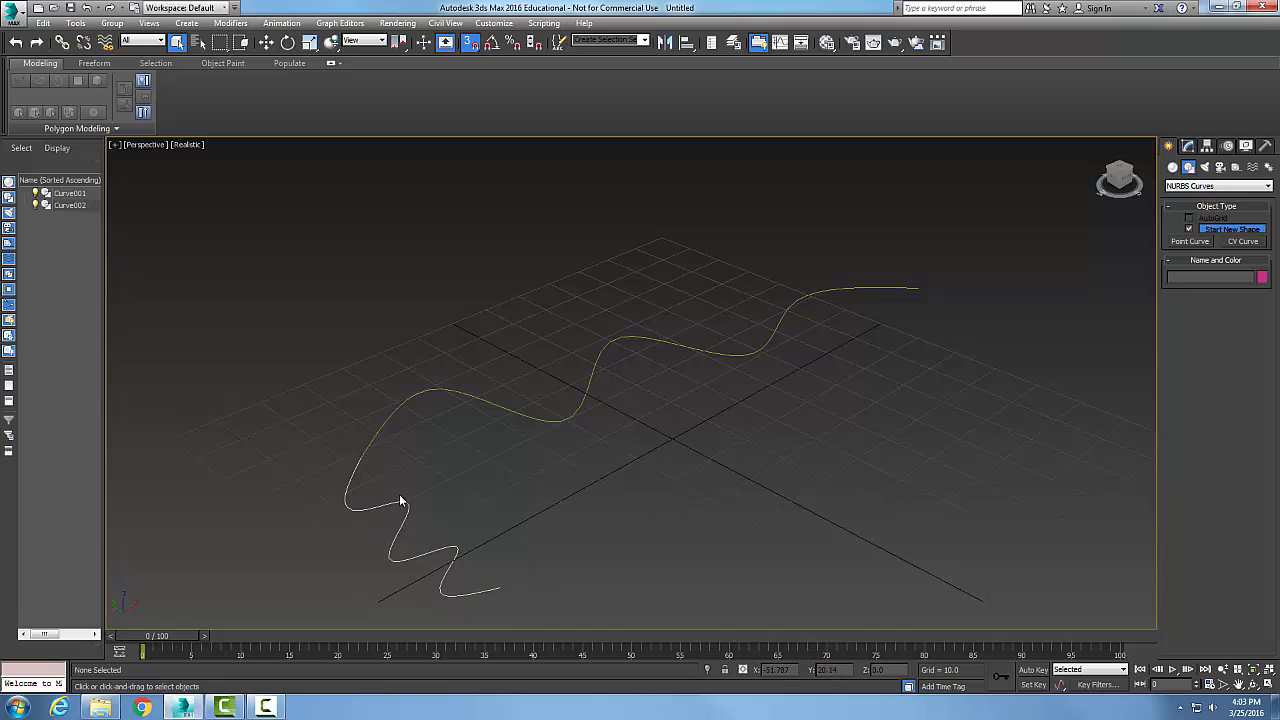
mouse_move(888, 302)
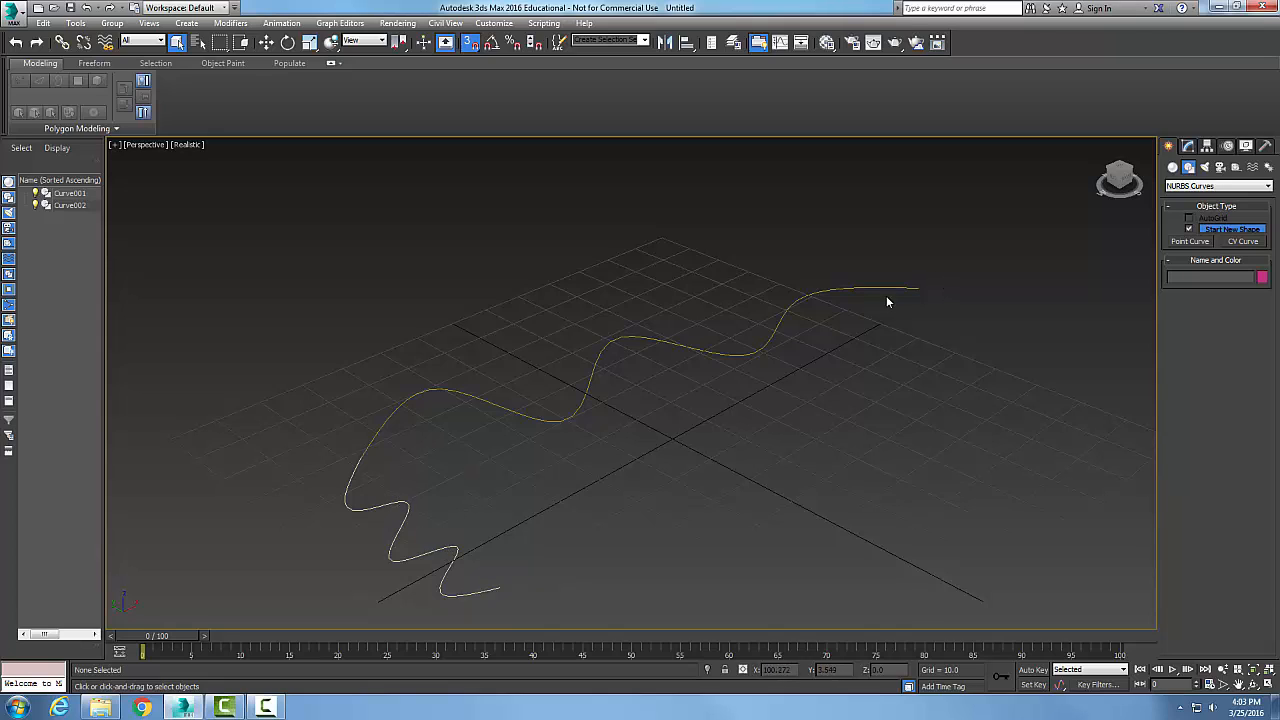
mouse_move(772, 364)
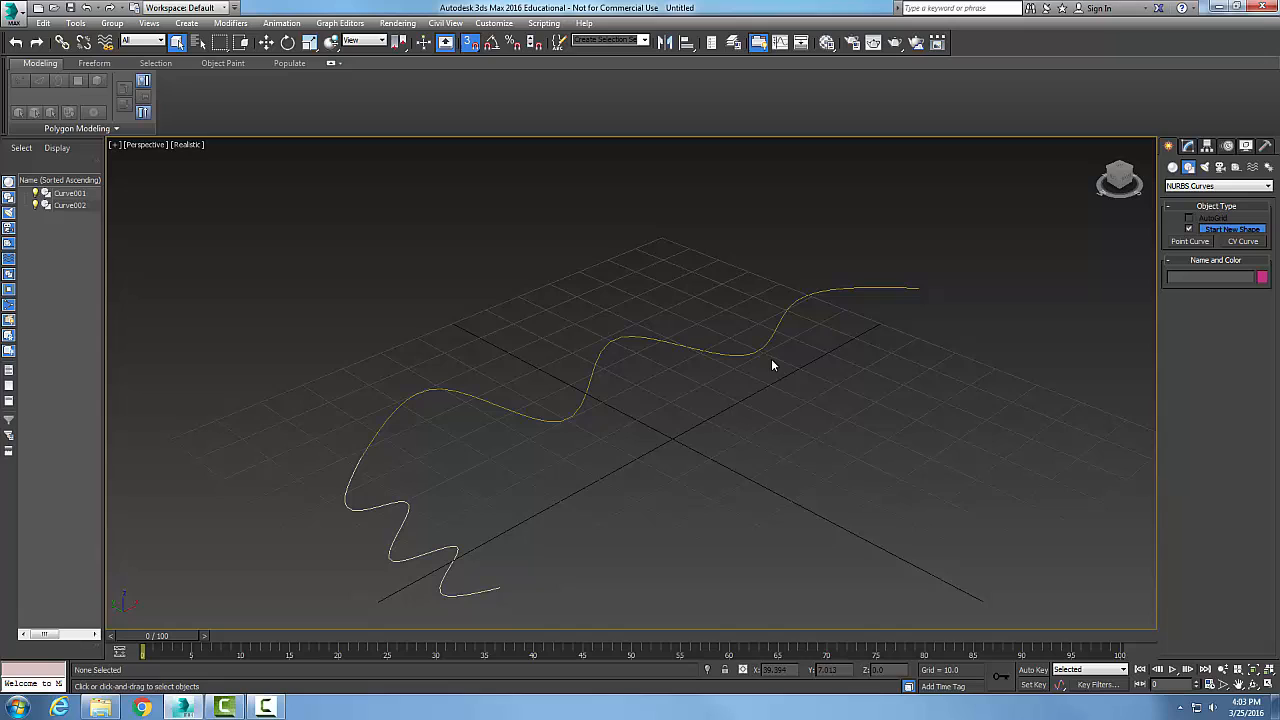
mouse_move(668, 344)
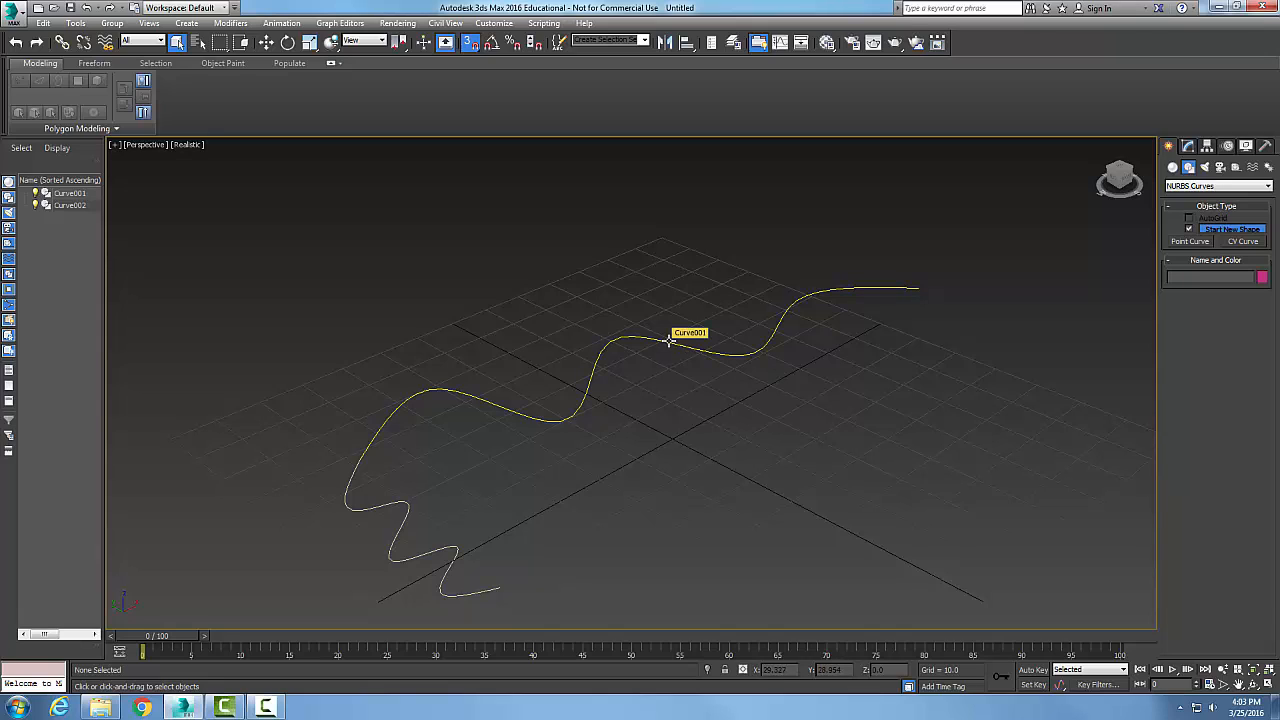
Step: Select Curve001 and scroll the Modify panel down to its Create Surfaces rollout
left_click(668, 340)
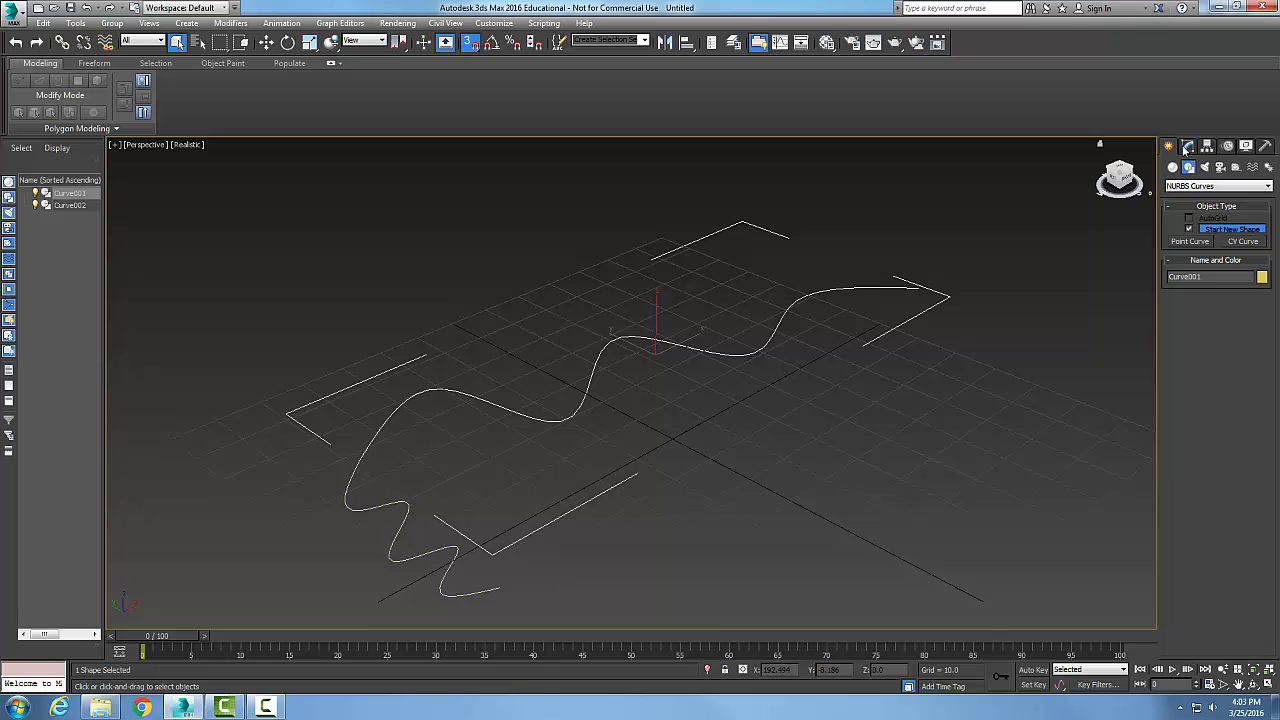
left_click(1188, 146)
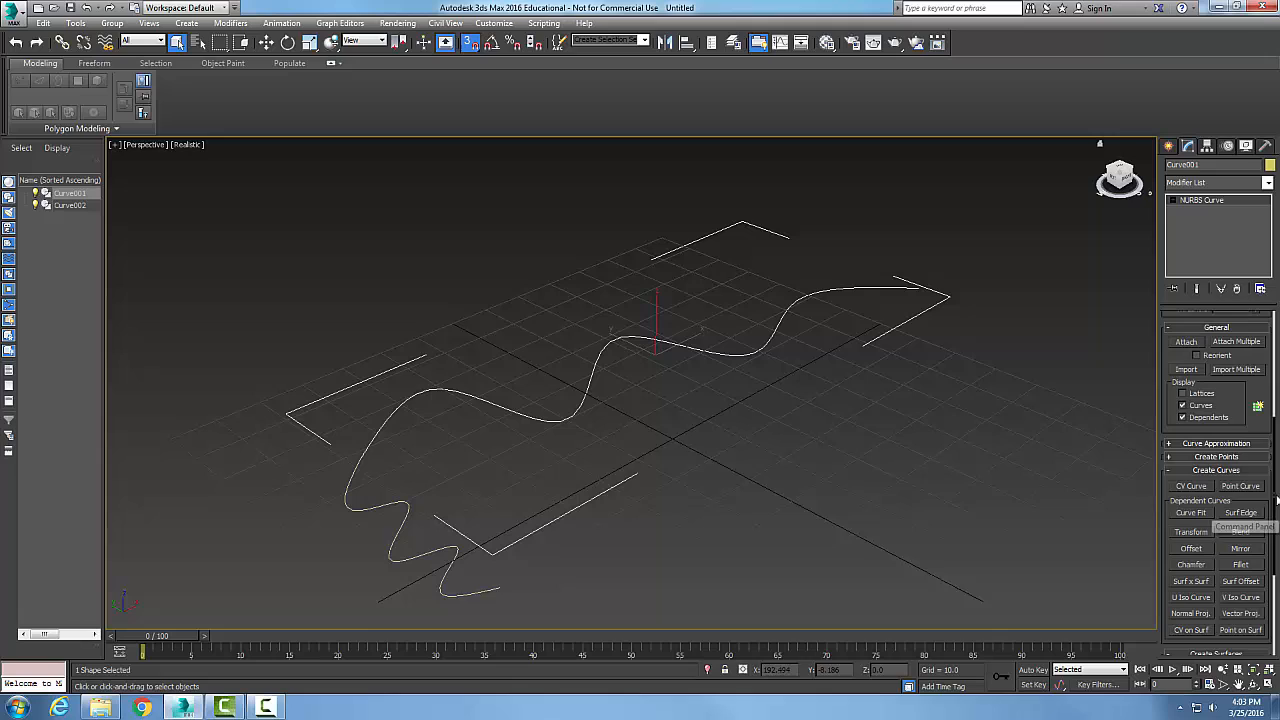
scroll("down", 3)
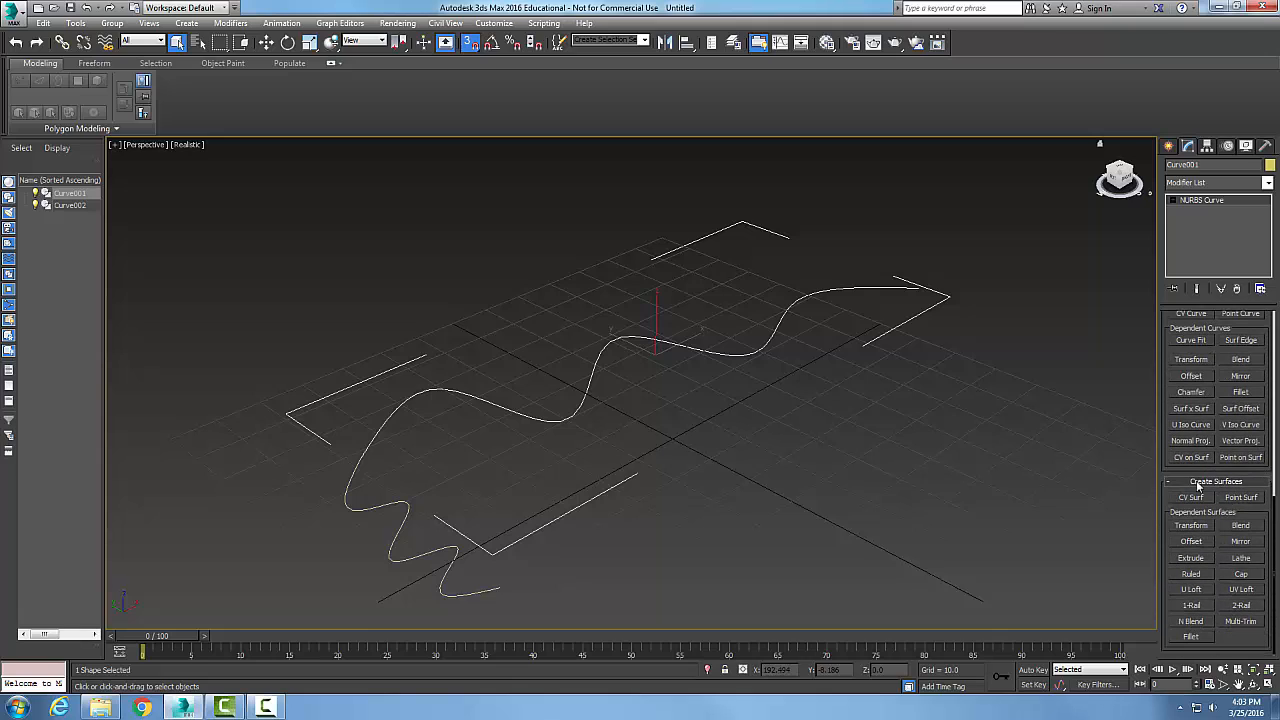
mouse_move(1194, 608)
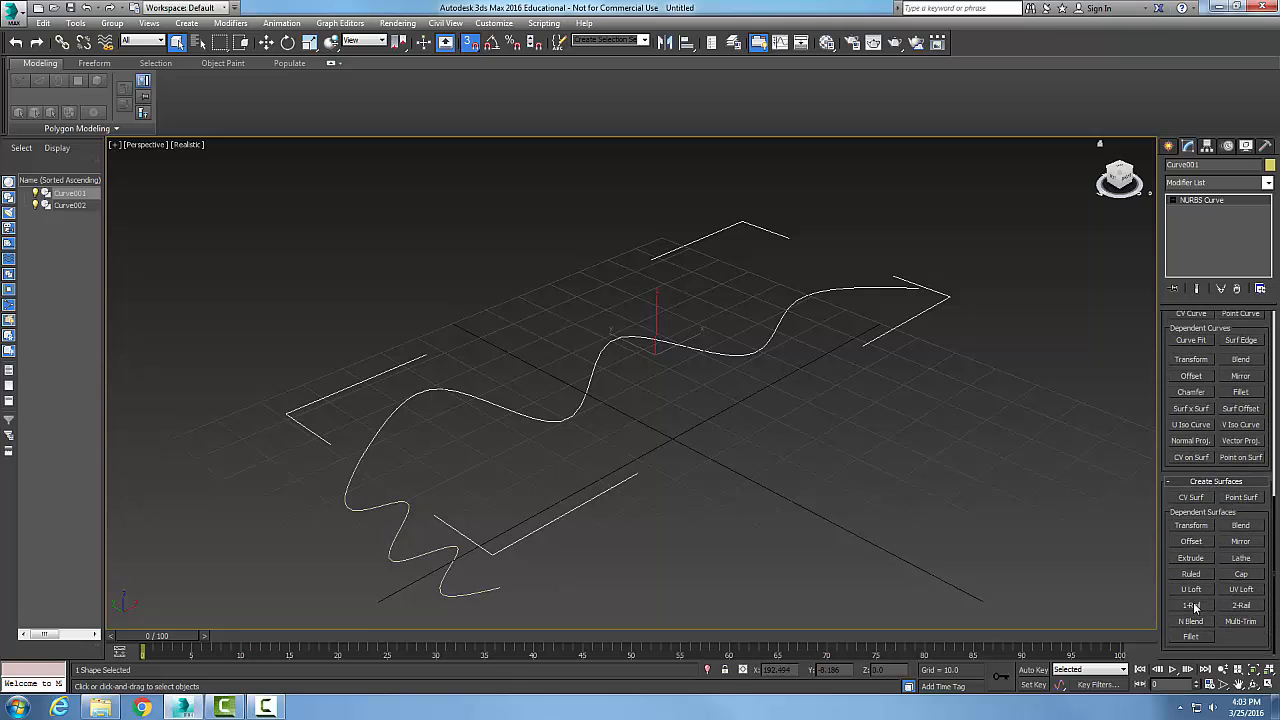
Step: Start a 1-Rail Sweep and choose the long wavy curve as its rail
left_click(1190, 604)
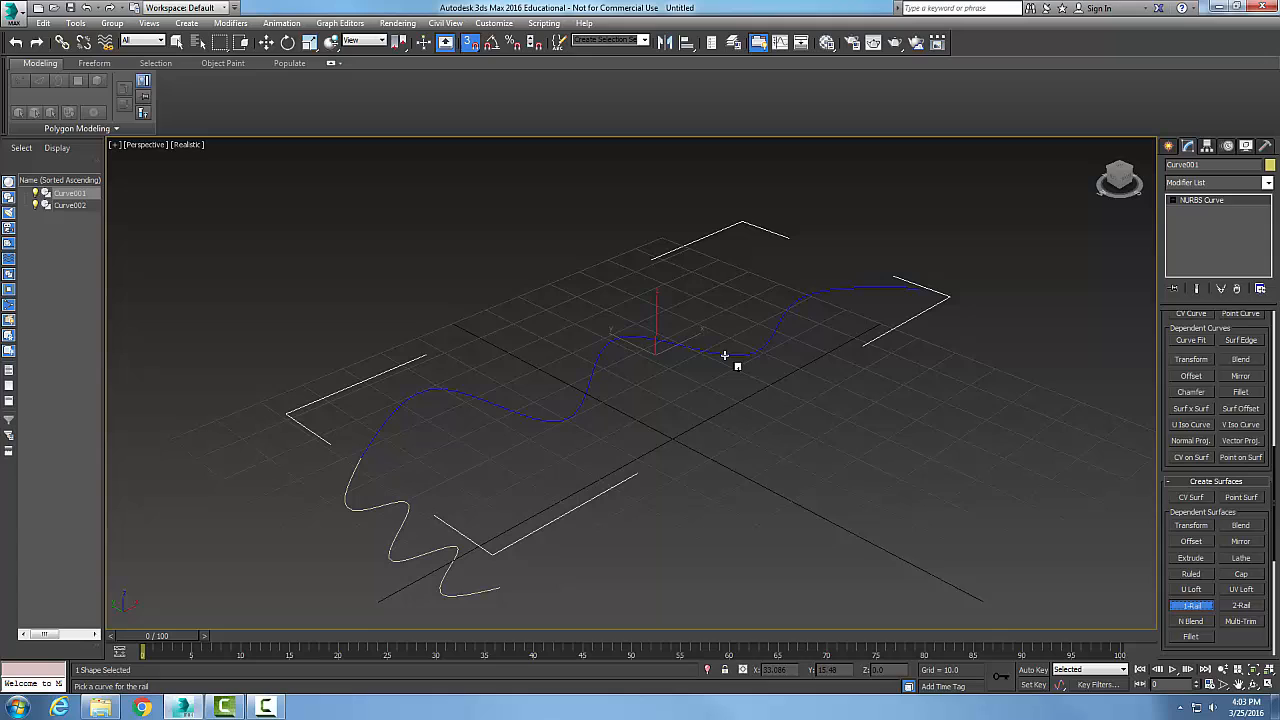
left_click(724, 356)
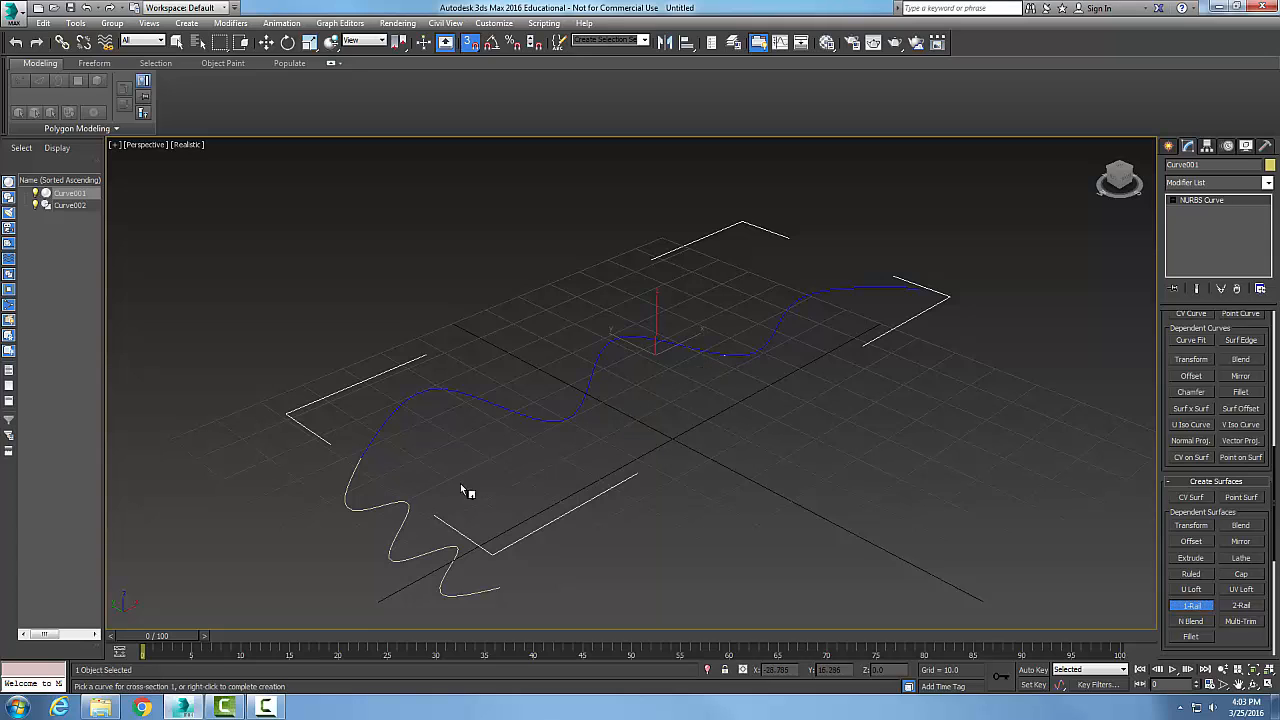
mouse_move(420, 516)
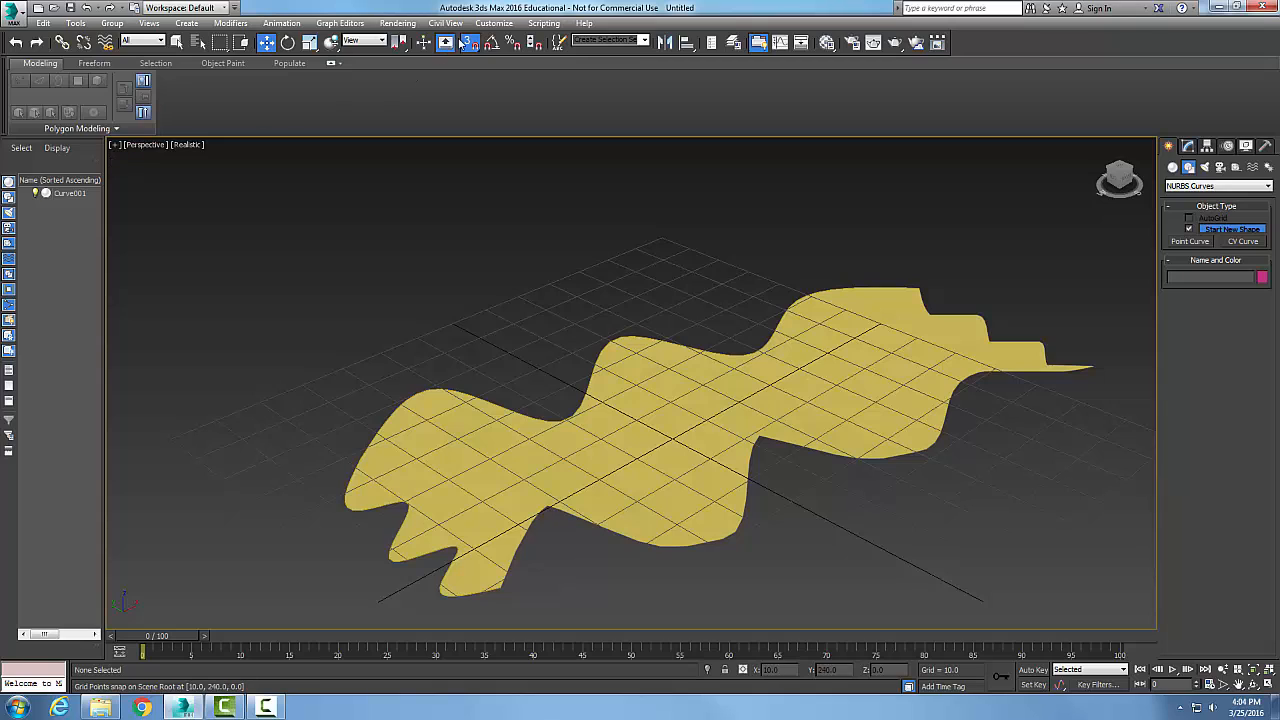
Step: Show the sweep surface as Hidden Line, then switch it to Consistent Colors
left_click(186, 144)
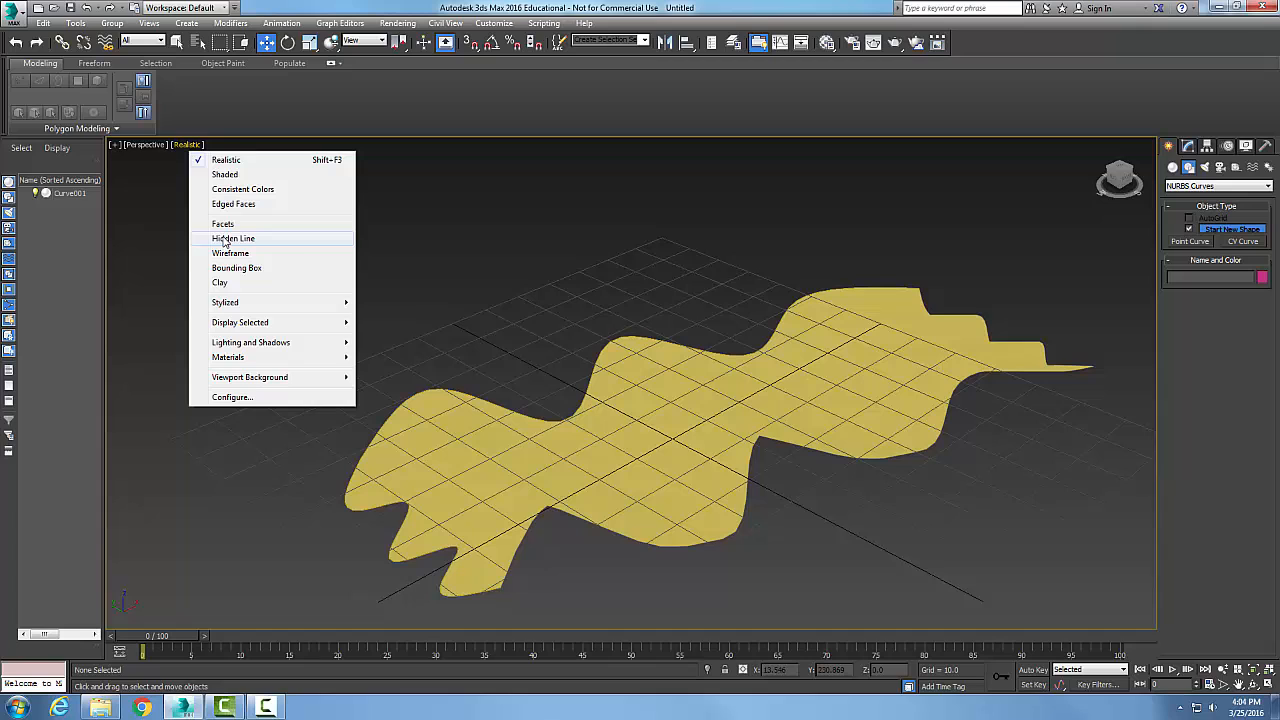
left_click(232, 238)
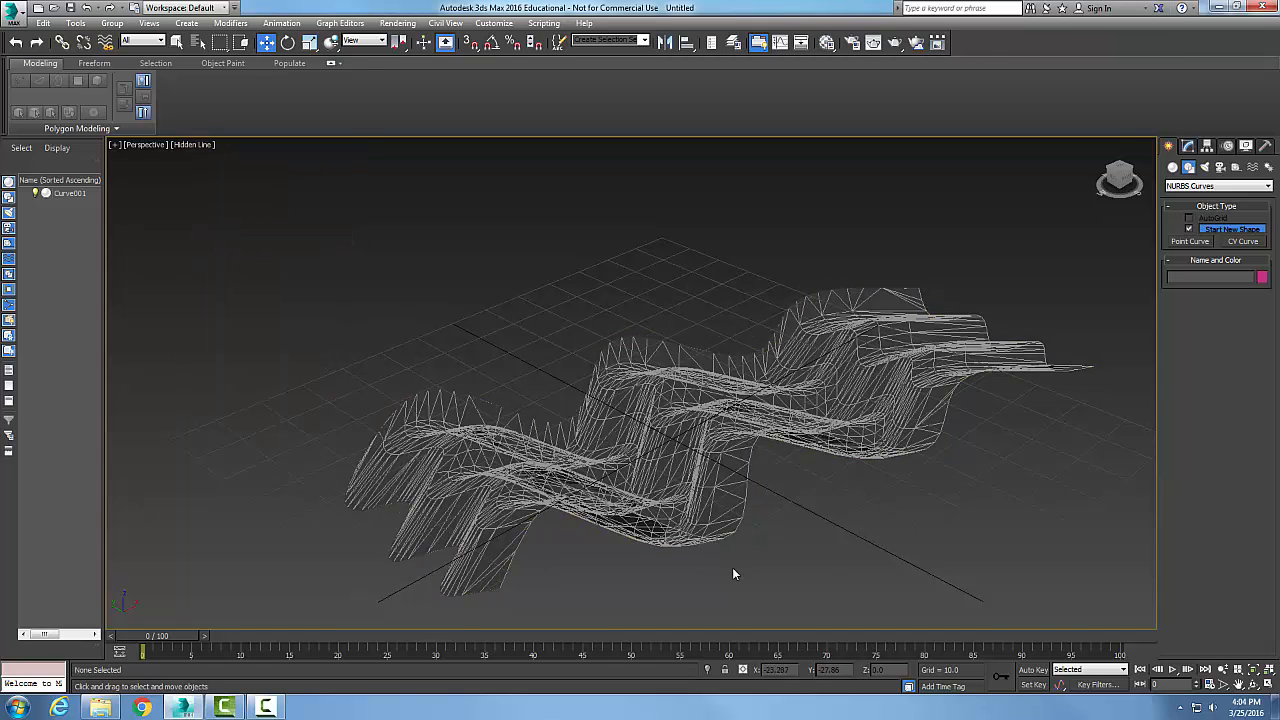
left_click(432, 512)
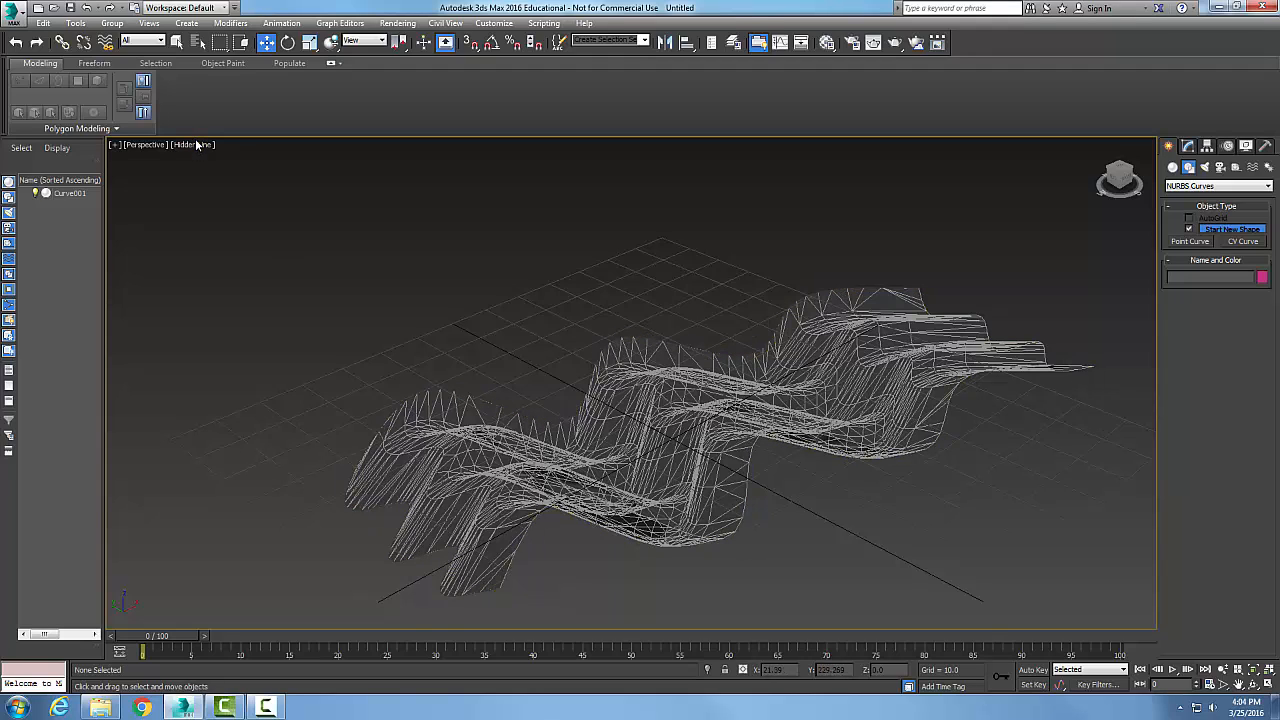
left_click(192, 144)
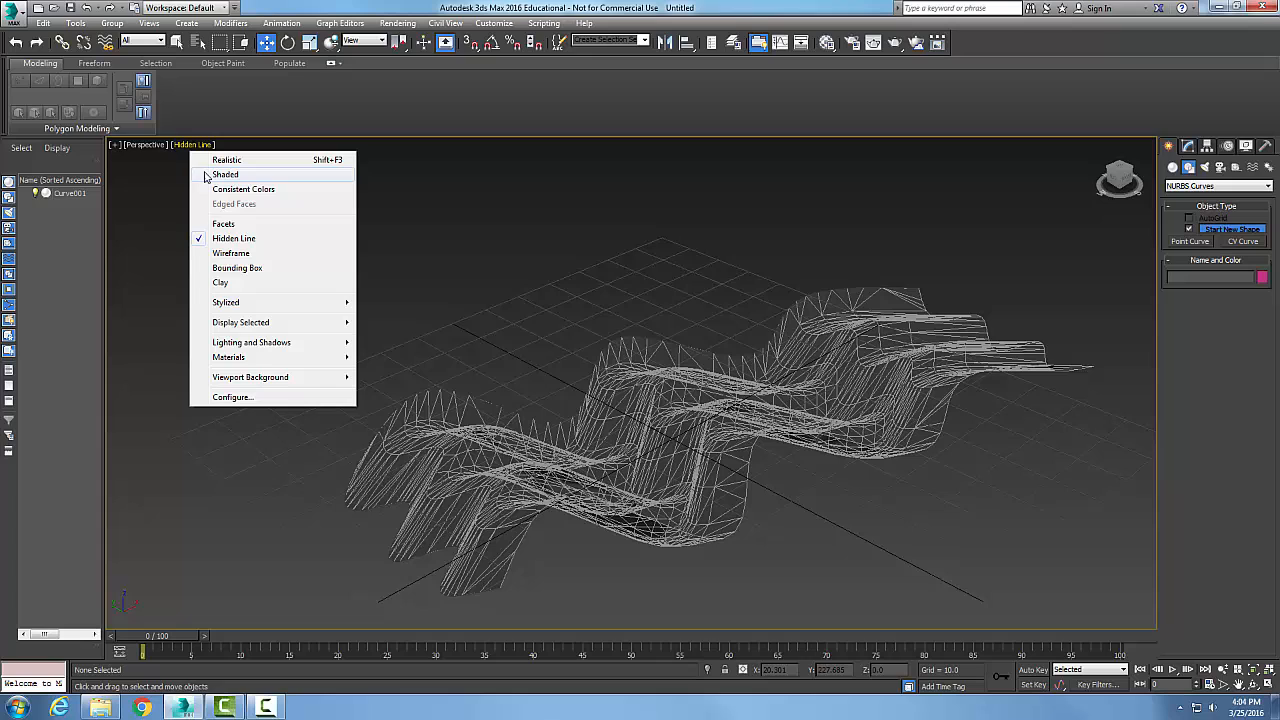
left_click(244, 188)
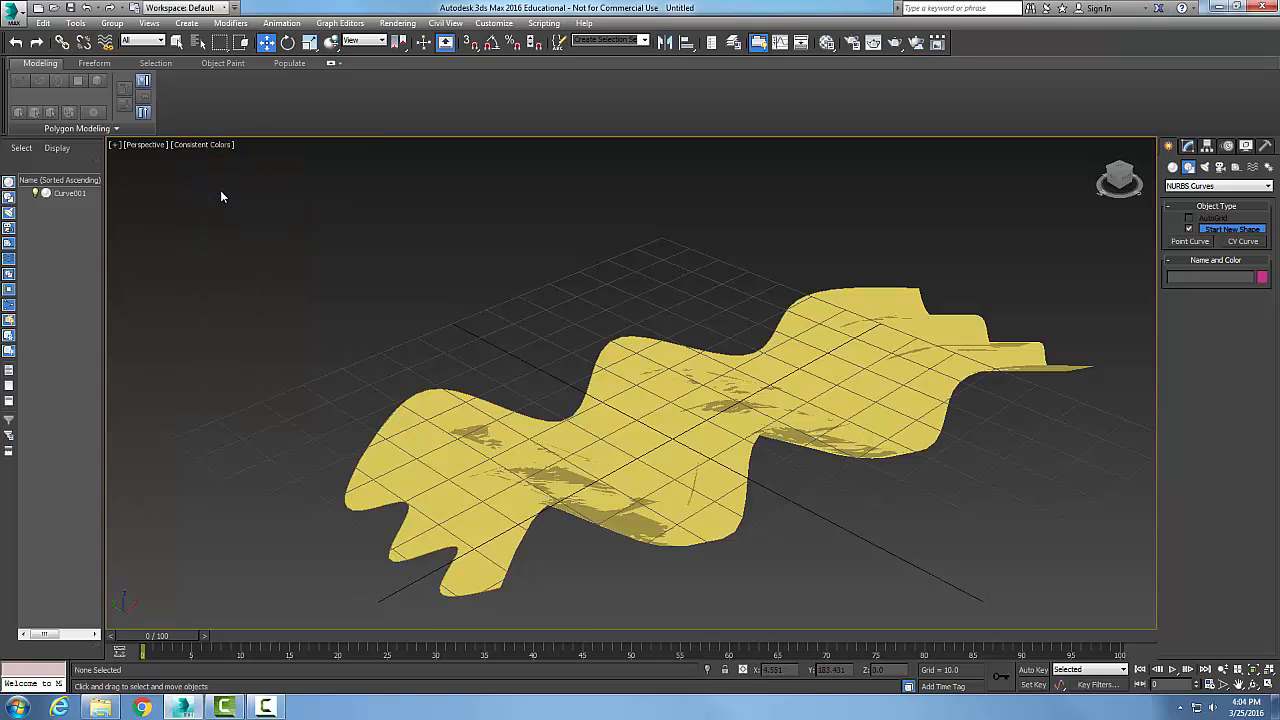
Step: Try Shaded and Facets display, then return the surface to Hidden Line
left_click(200, 144)
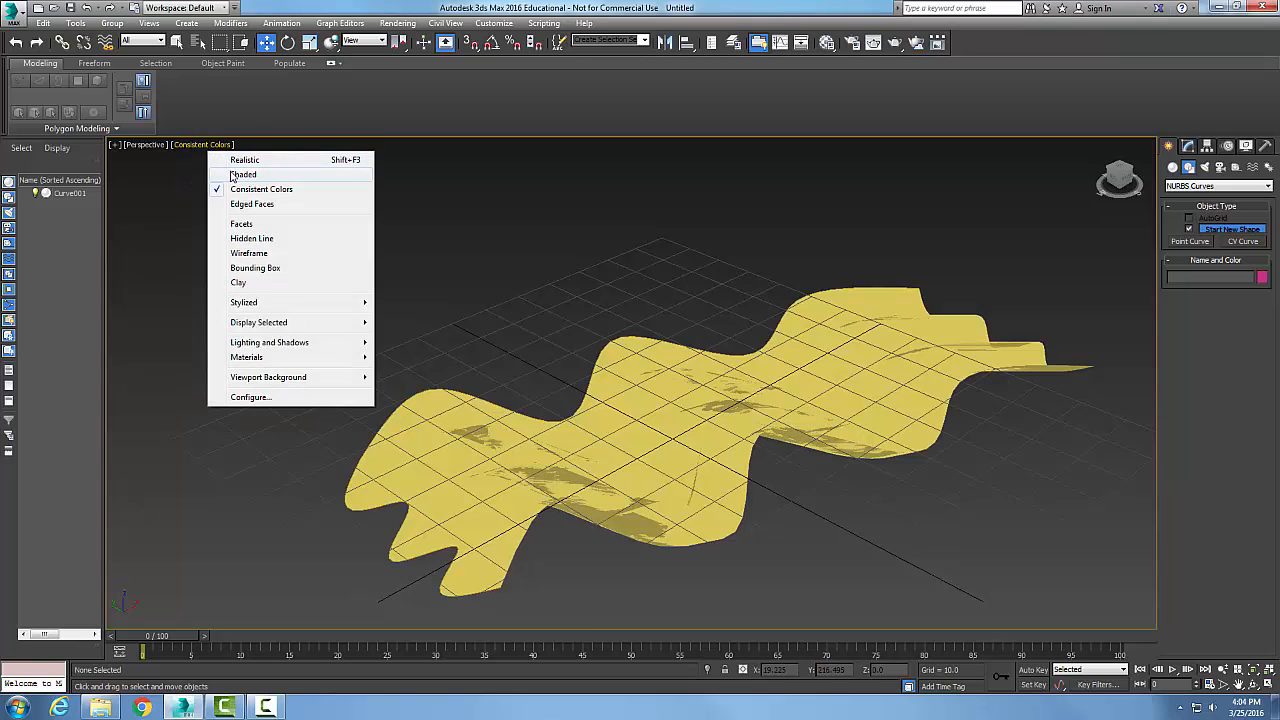
left_click(244, 174)
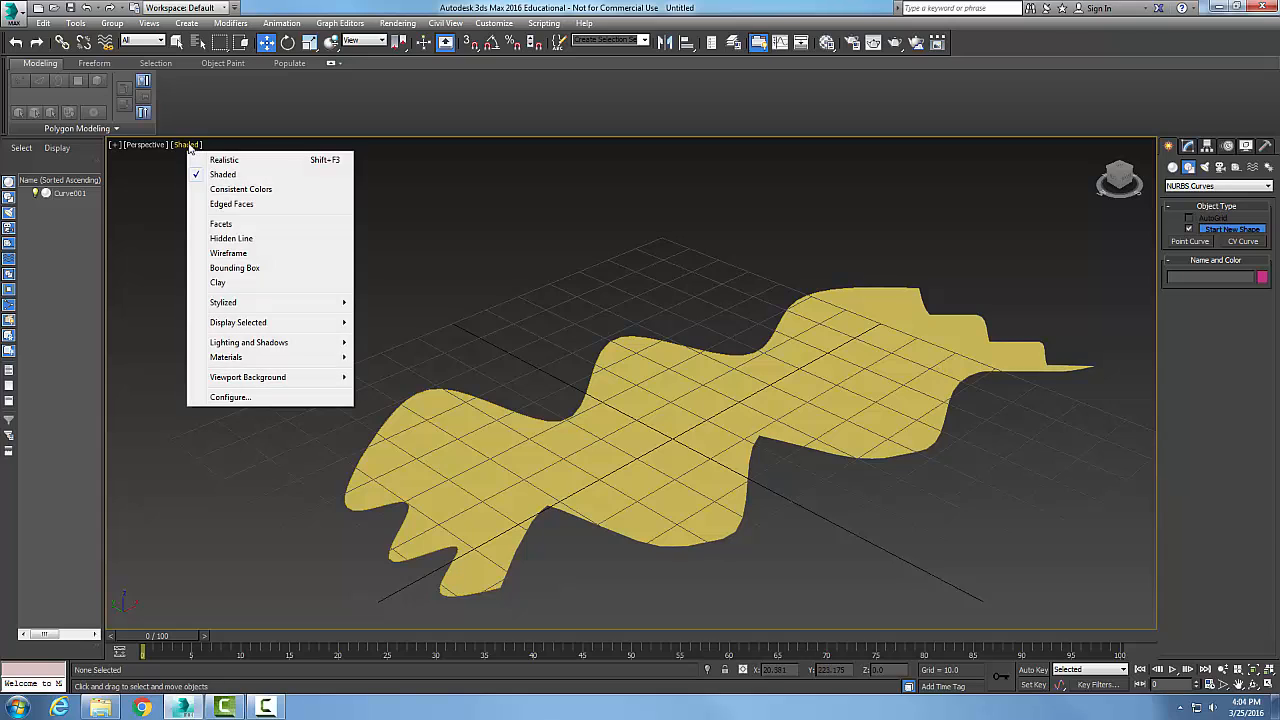
left_click(220, 224)
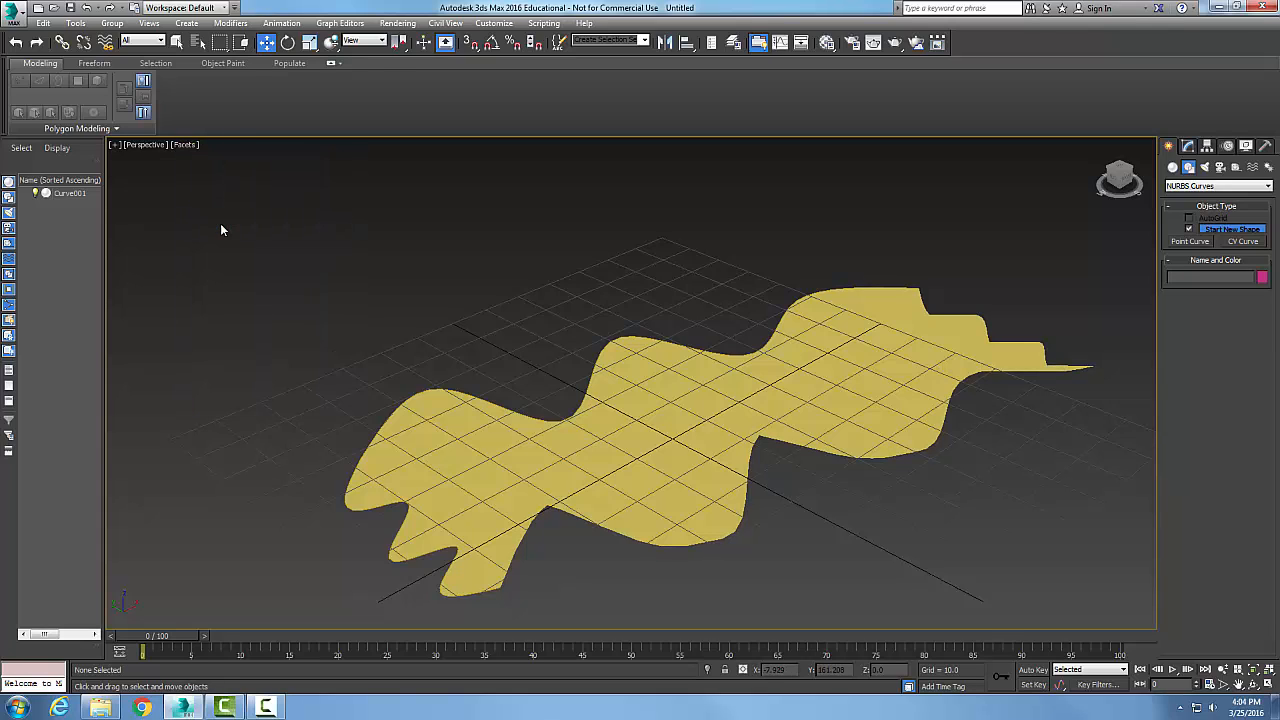
left_click(184, 144)
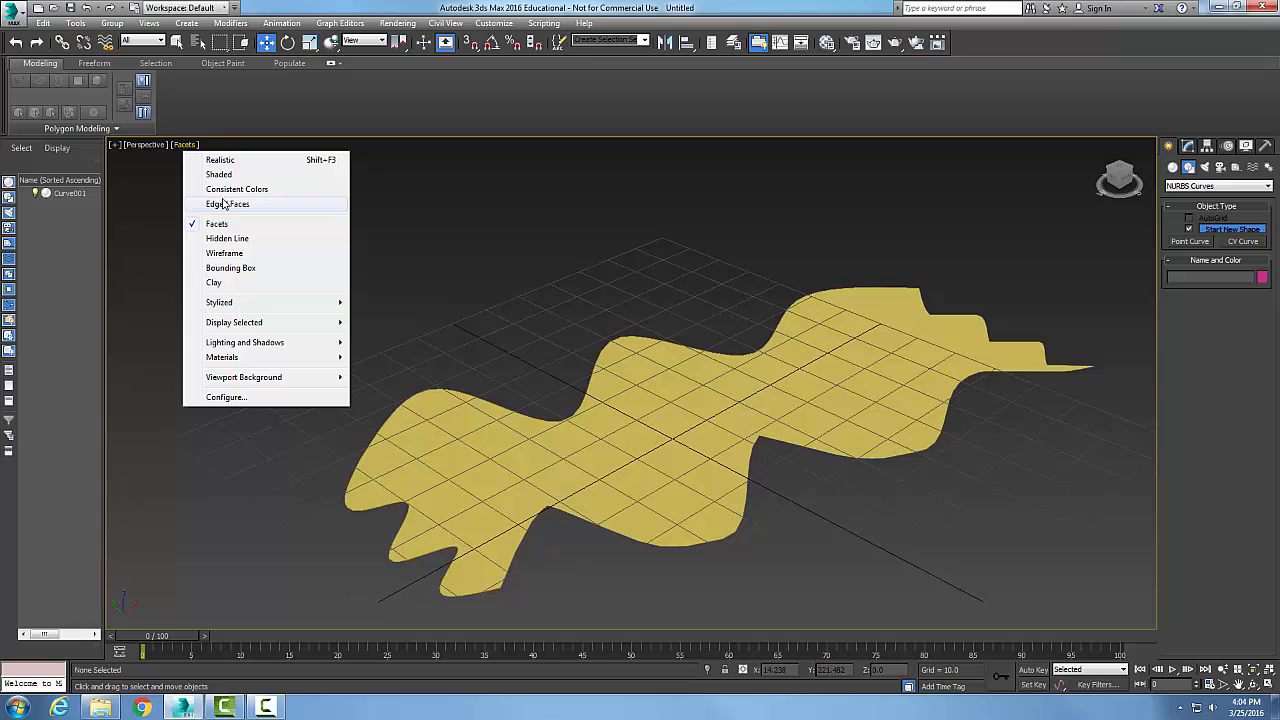
mouse_move(228, 238)
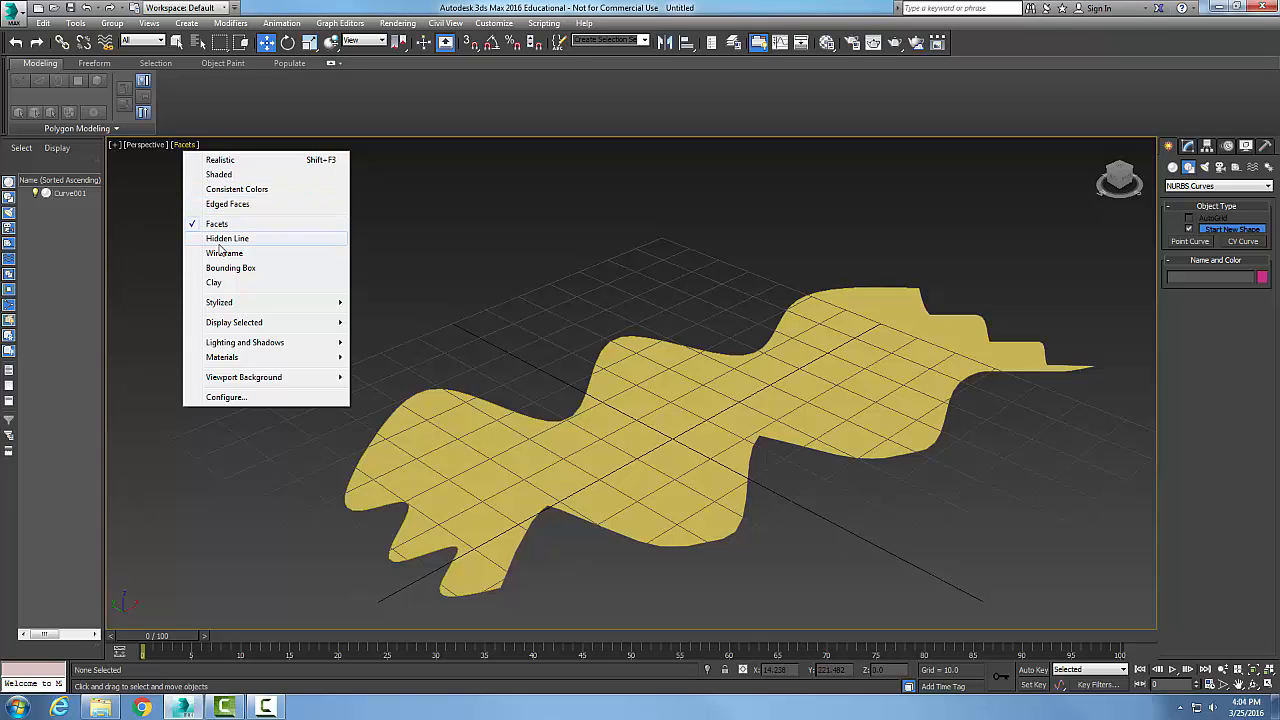
left_click(228, 238)
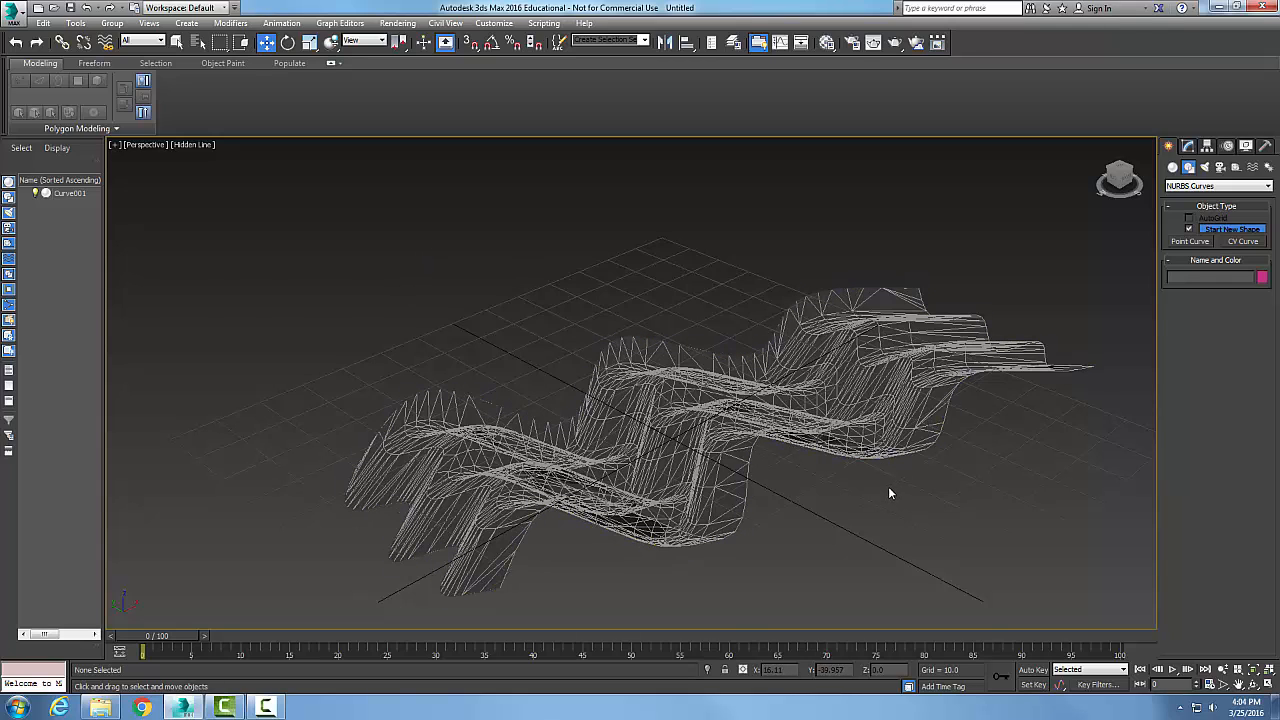
Step: Zoom in on the hidden-line sweep surface and select it
left_click_drag(890, 492, 874, 414)
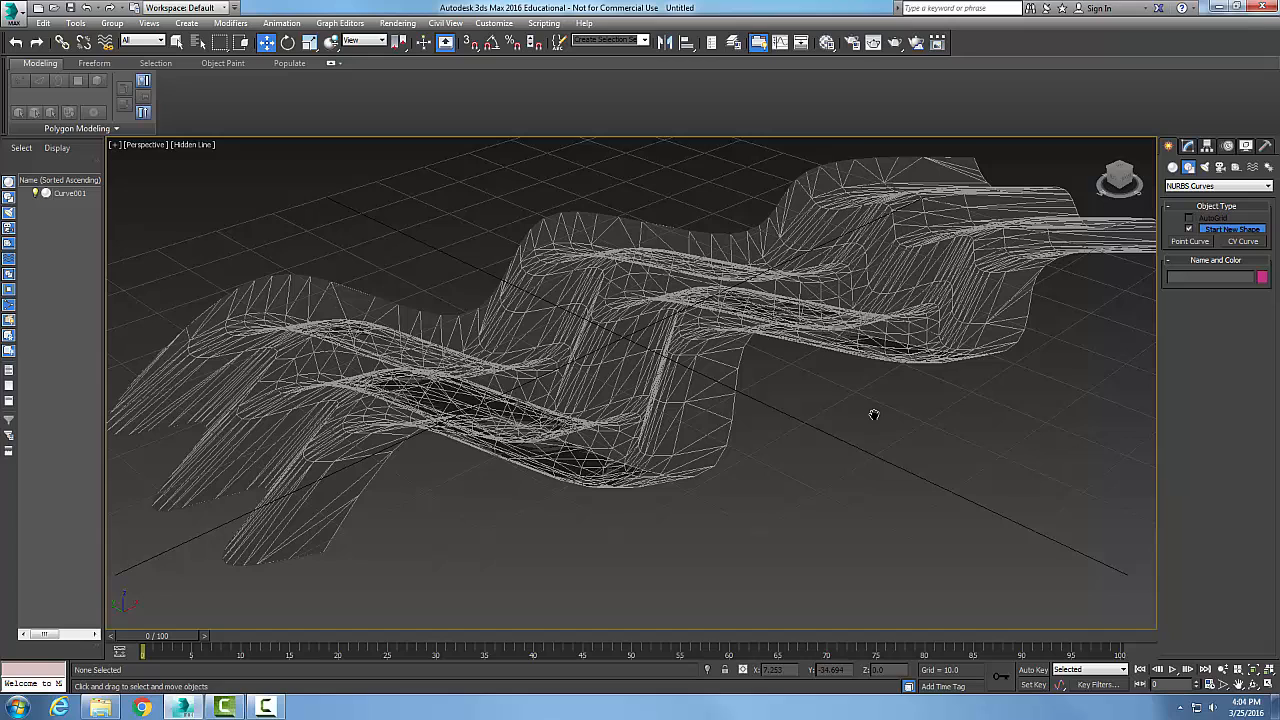
left_click(516, 280)
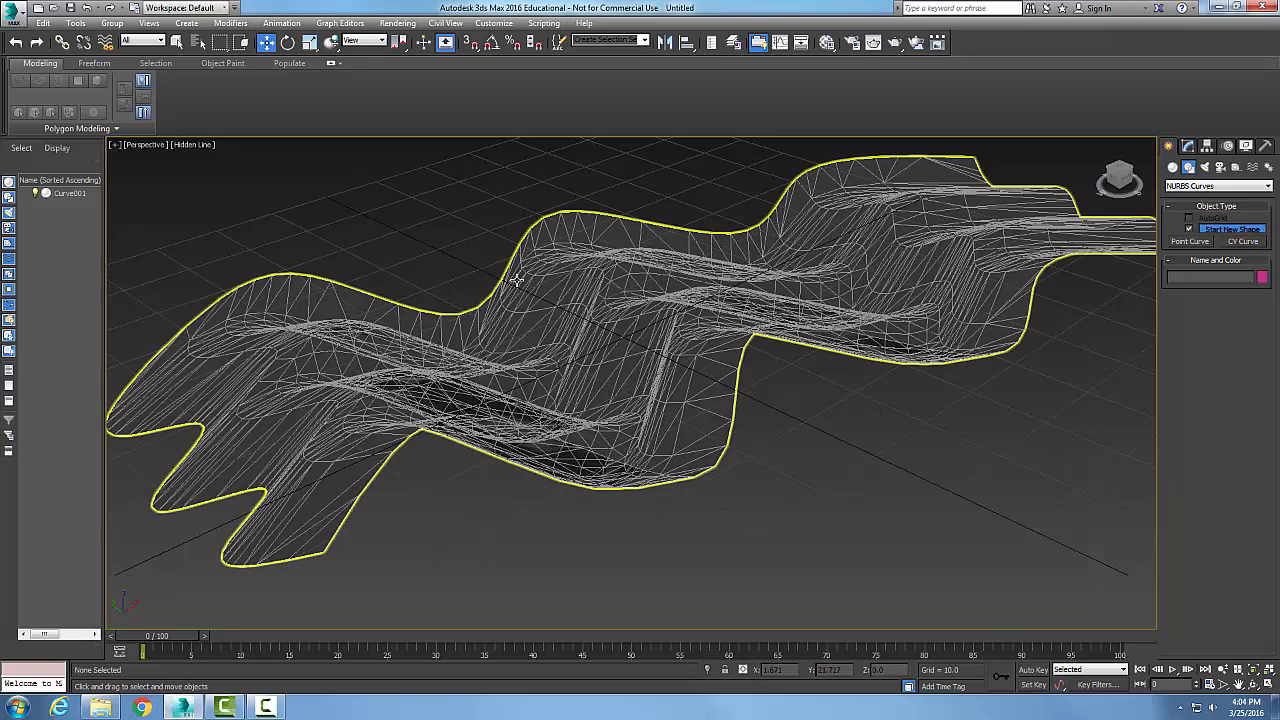
mouse_move(400, 310)
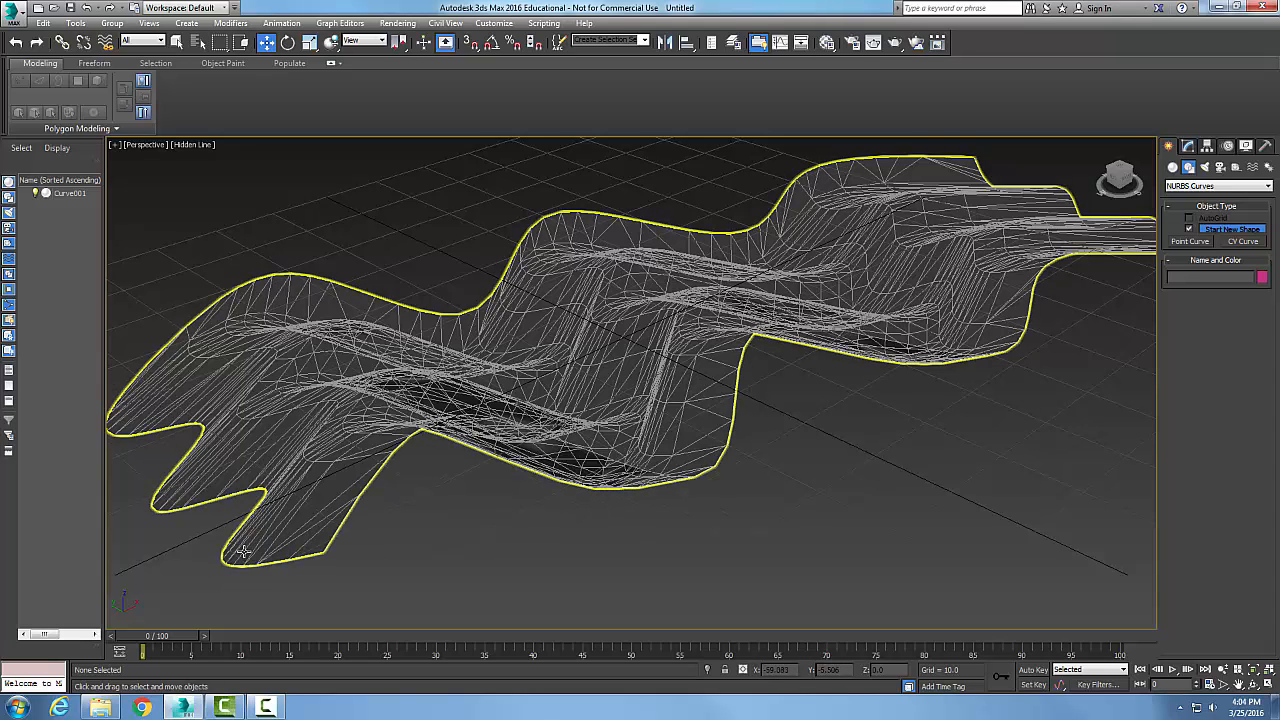
mouse_move(264, 556)
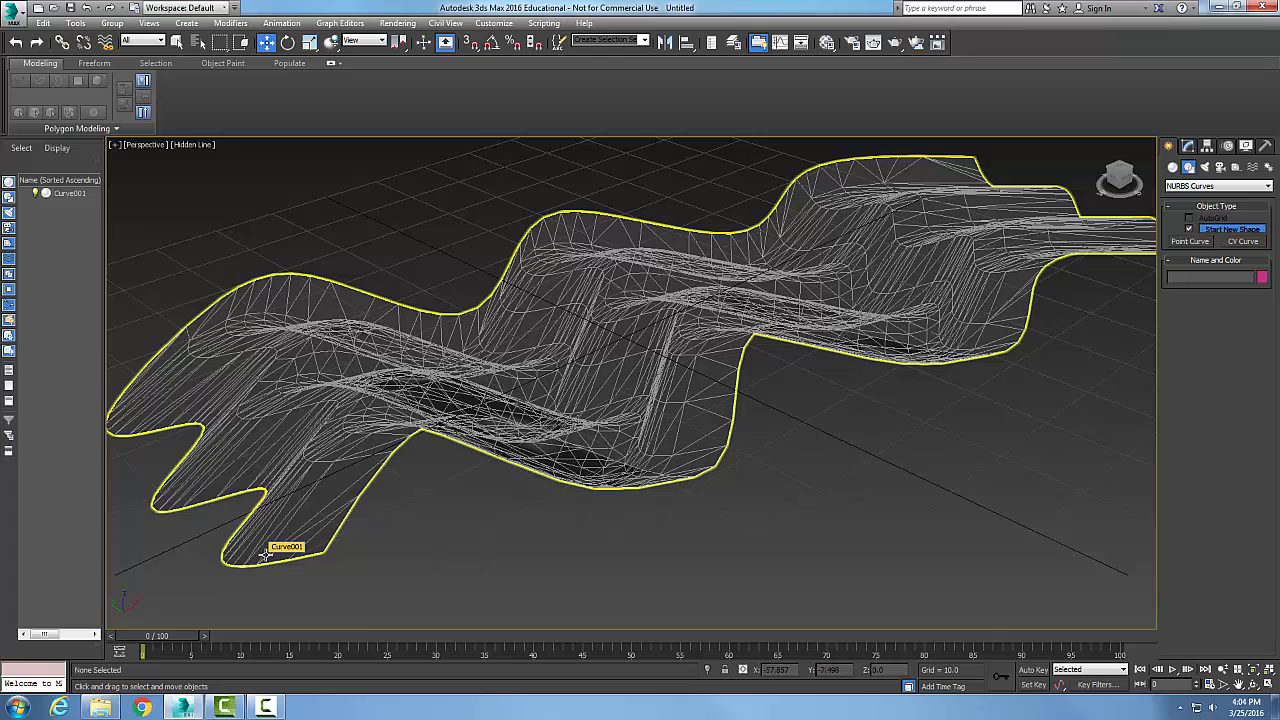
mouse_move(110, 420)
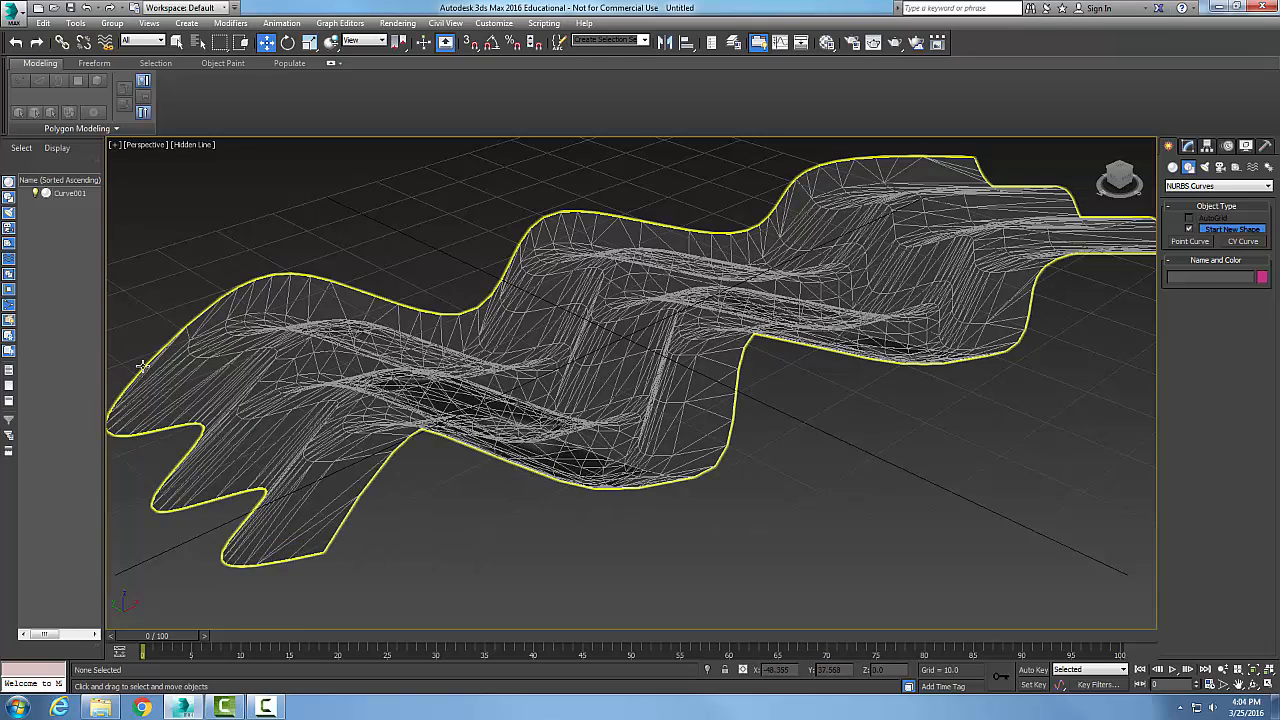
mouse_move(152, 372)
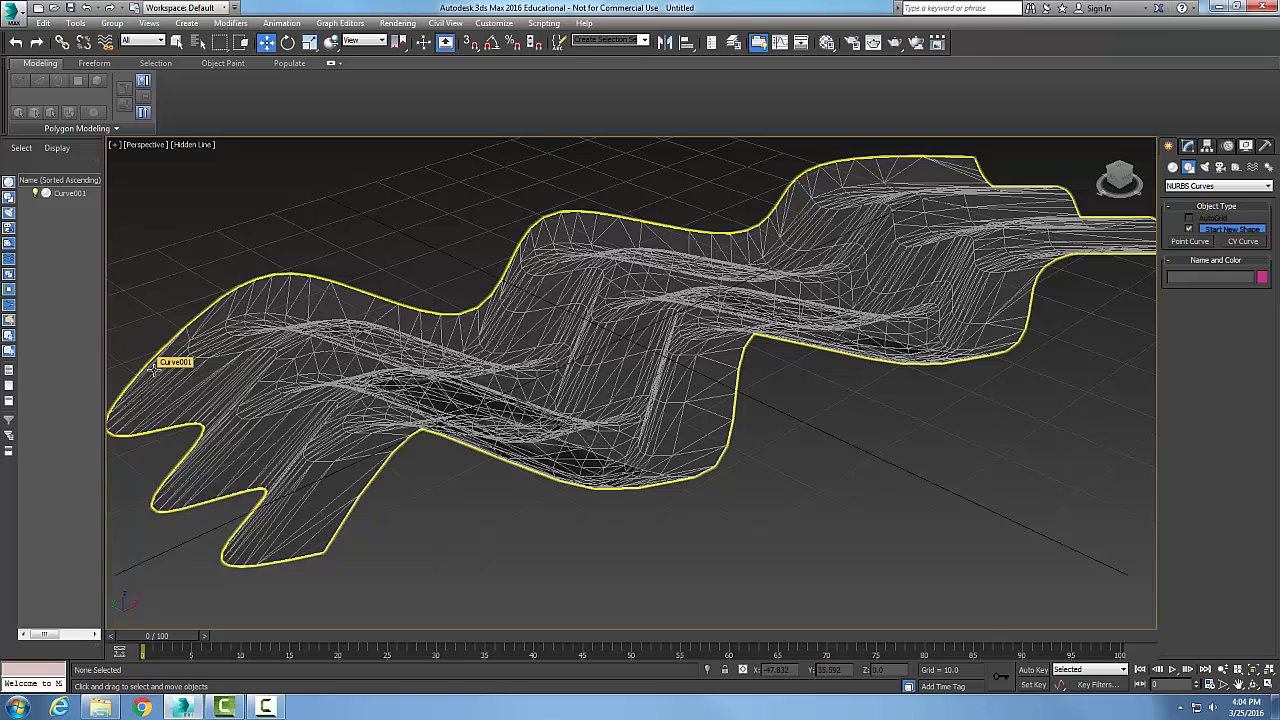